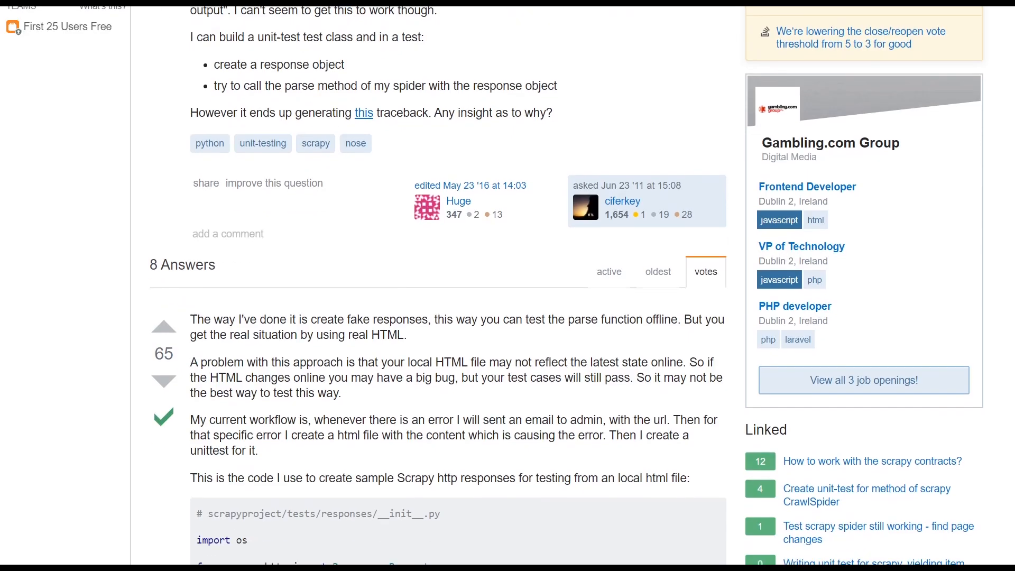
- Scroll to the seller dashboard chart and show its data series options
scroll(down, 3)
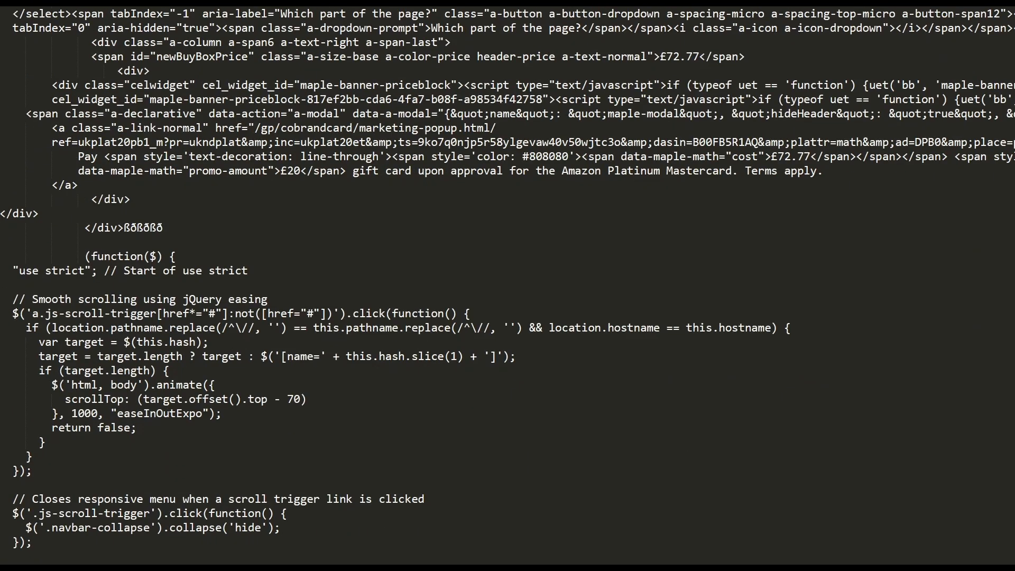
scroll(down, 3)
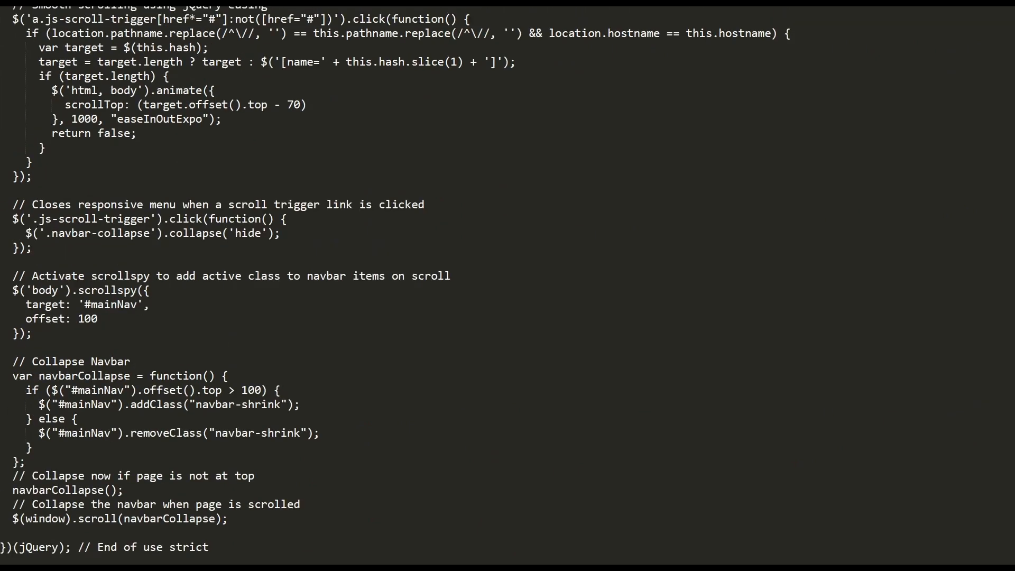
scroll(down, 3)
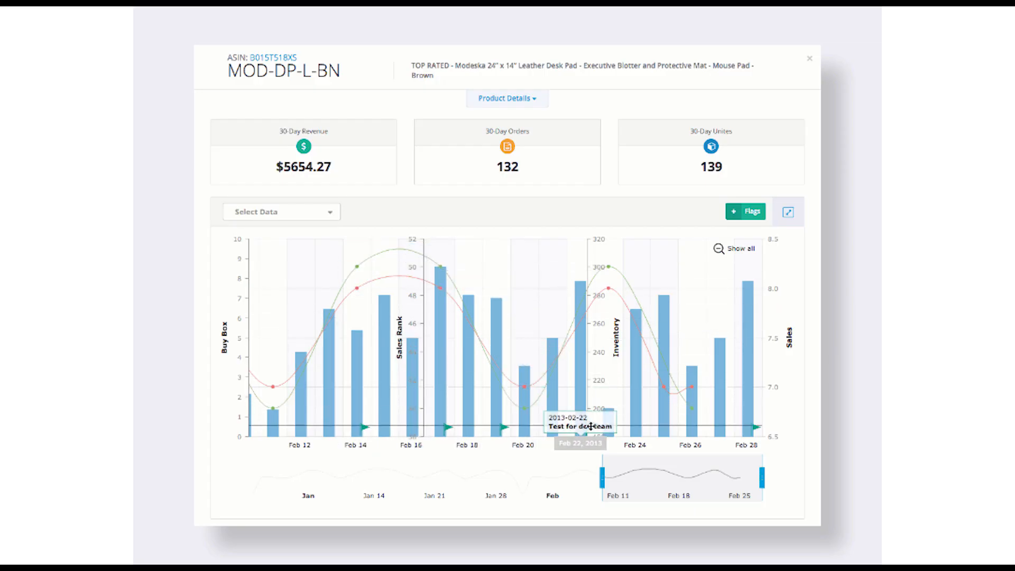
mouse_move(324, 217)
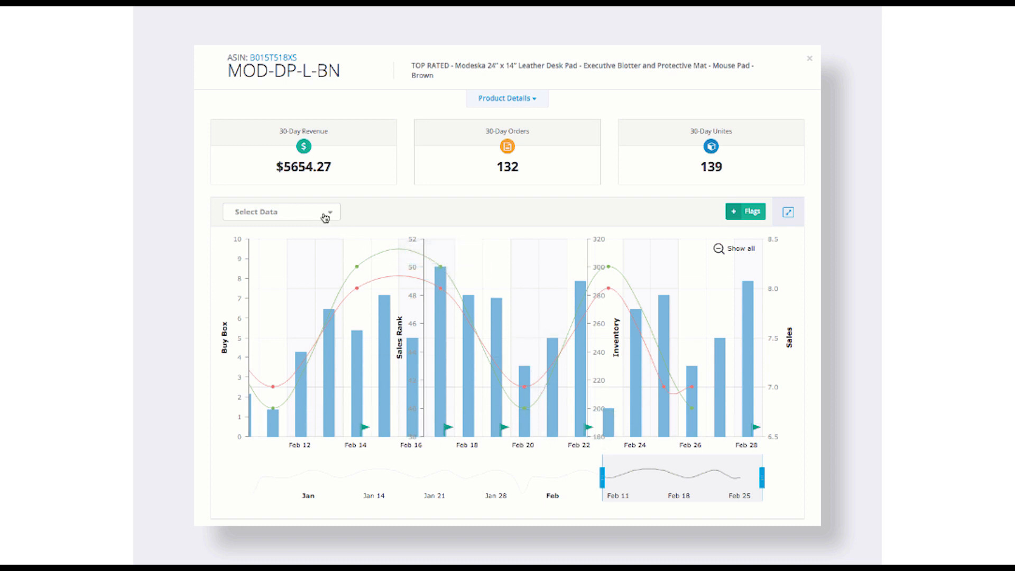
click(281, 212)
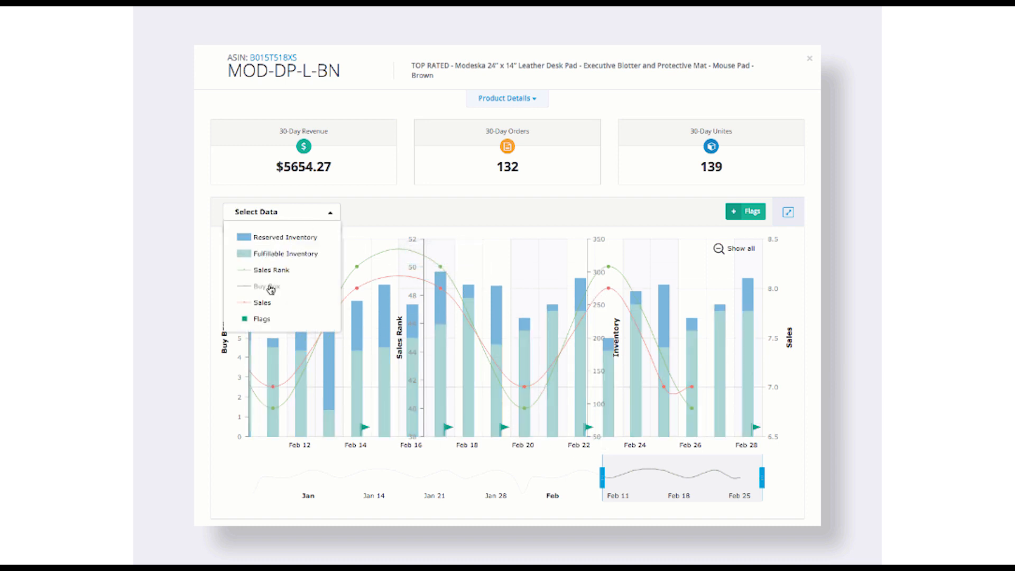